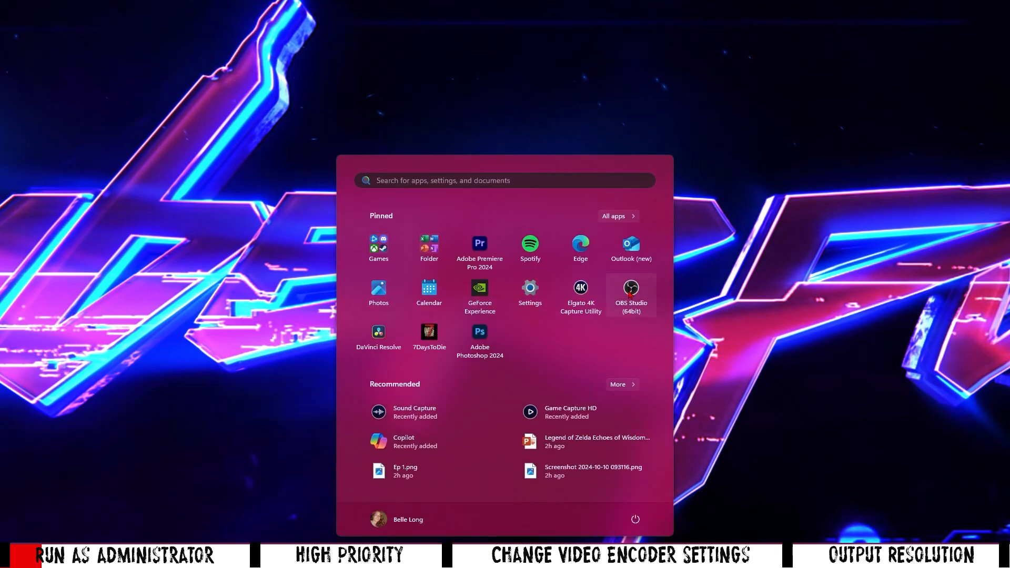
# Step: Run OBS Studio (64bit) as administrator from the Start menu's pinned apps
pyautogui.rightClick(630, 290)
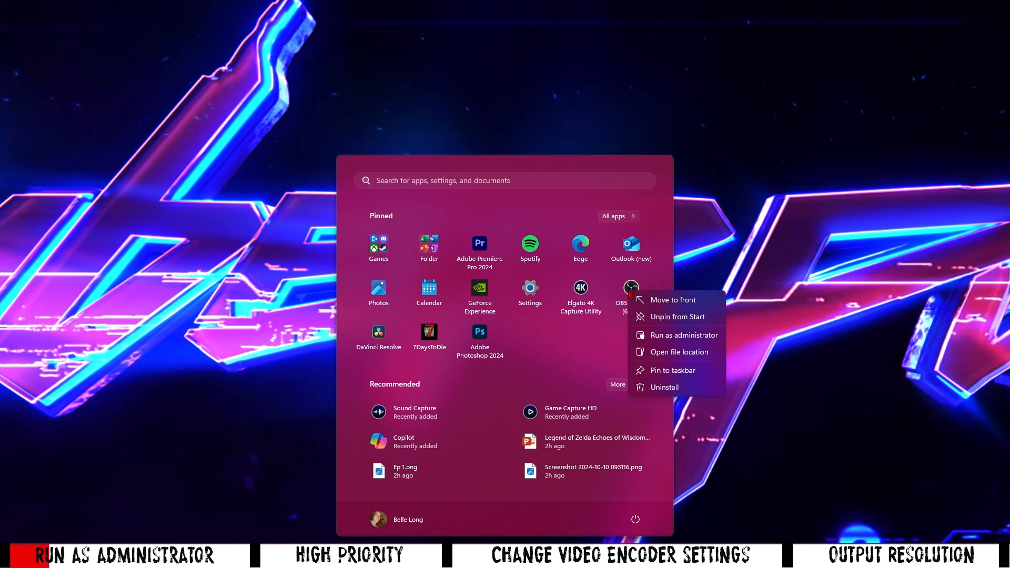
pyautogui.moveTo(677, 335)
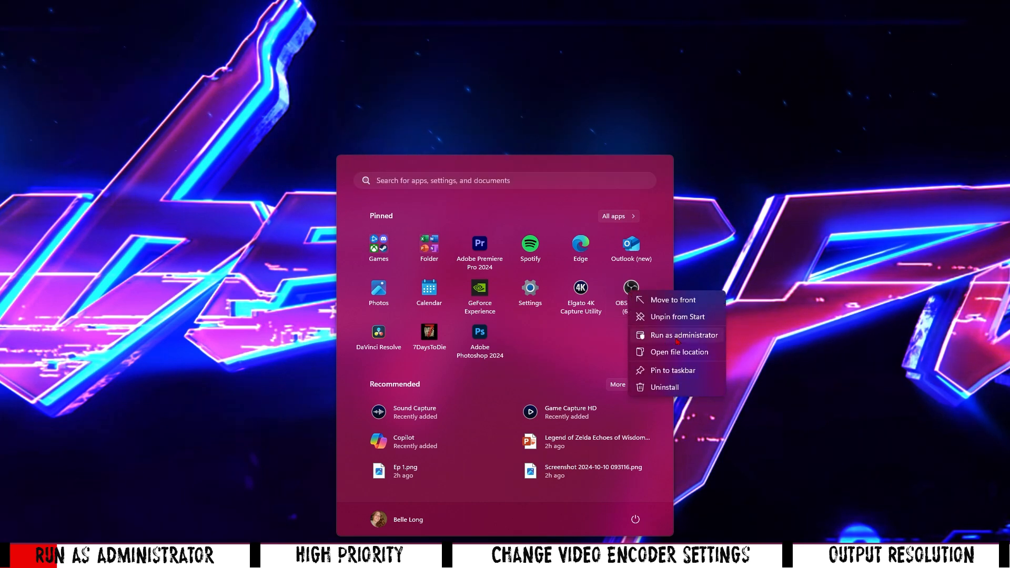
pyautogui.click(683, 335)
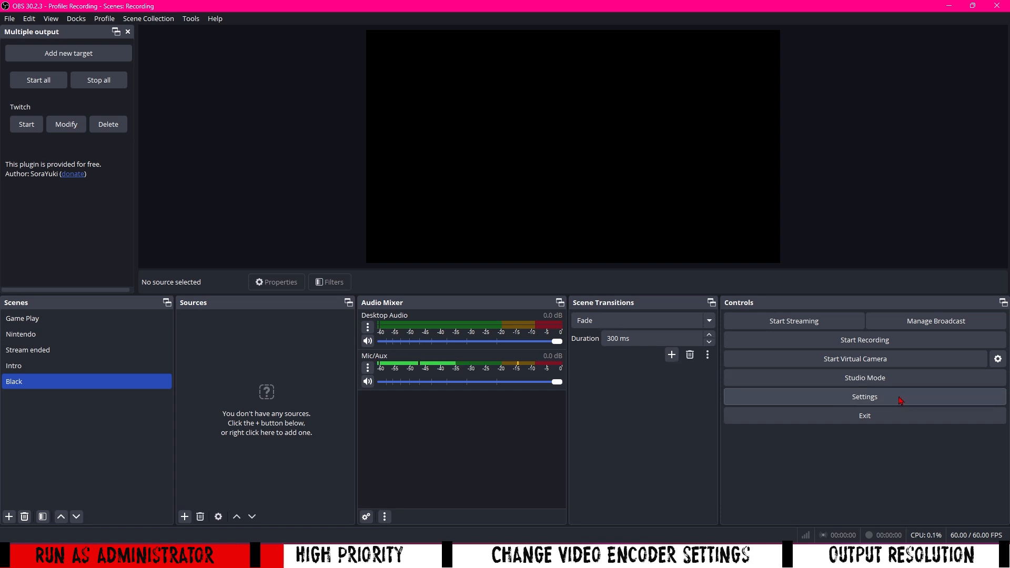
# Step: Set Process Priority to High on the Advanced settings page and save with OK
pyautogui.click(863, 396)
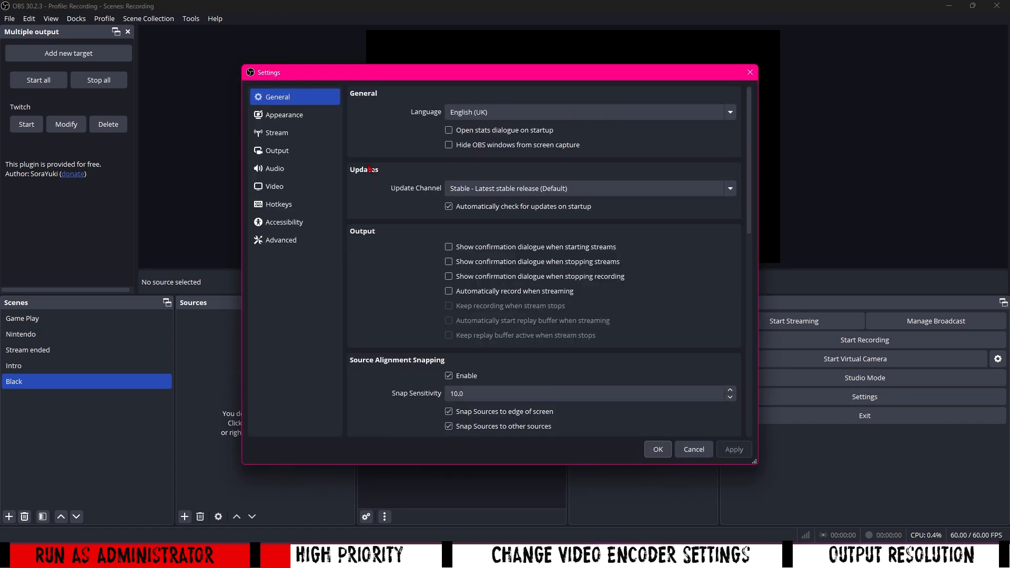
pyautogui.click(281, 240)
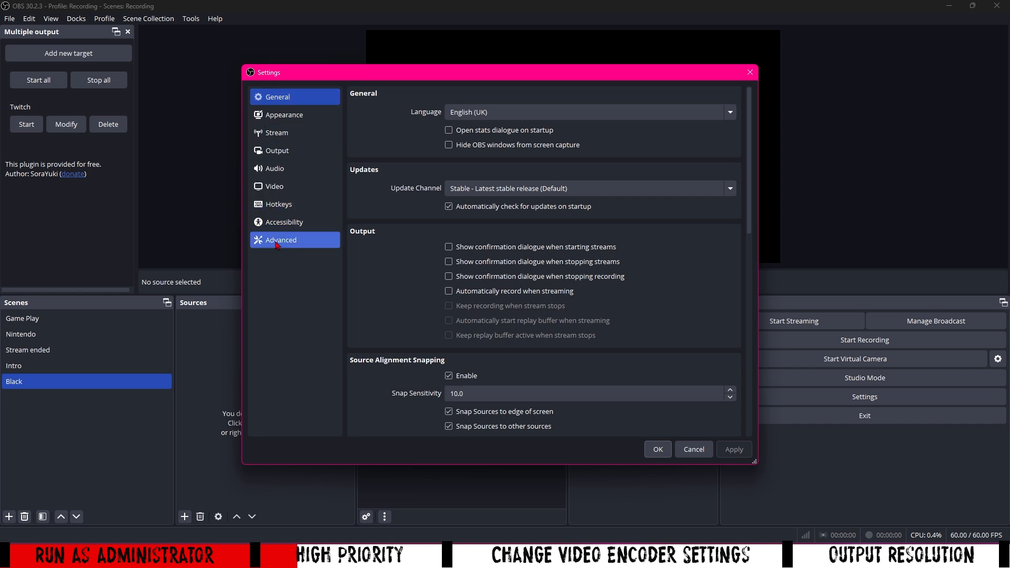
pyautogui.click(281, 240)
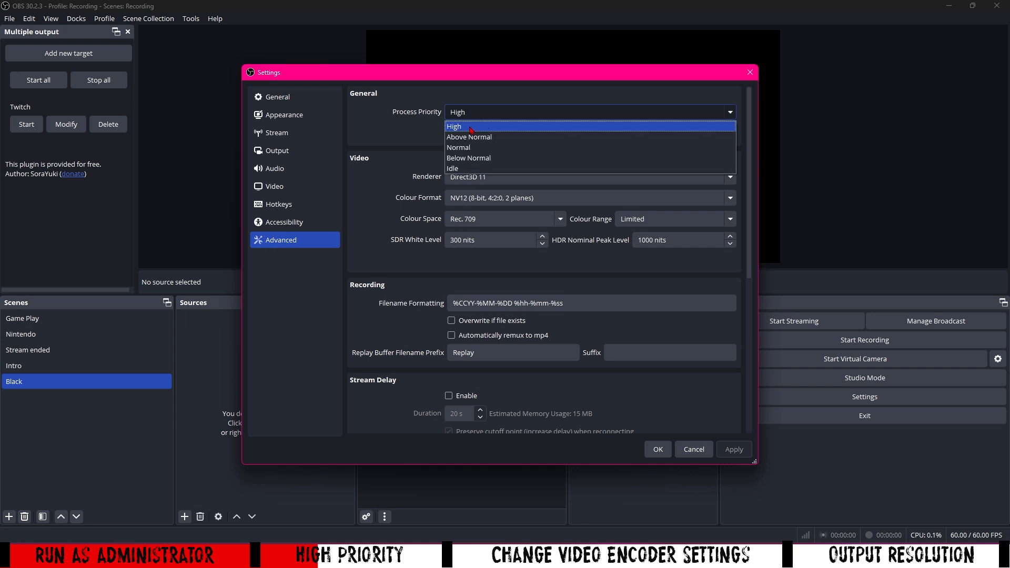
pyautogui.click(453, 126)
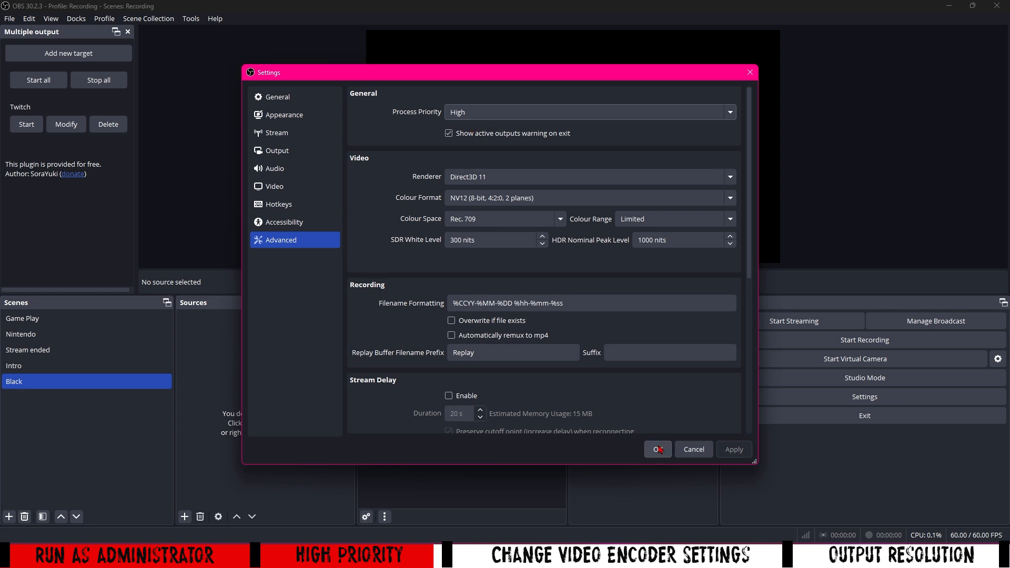
pyautogui.moveTo(491, 112)
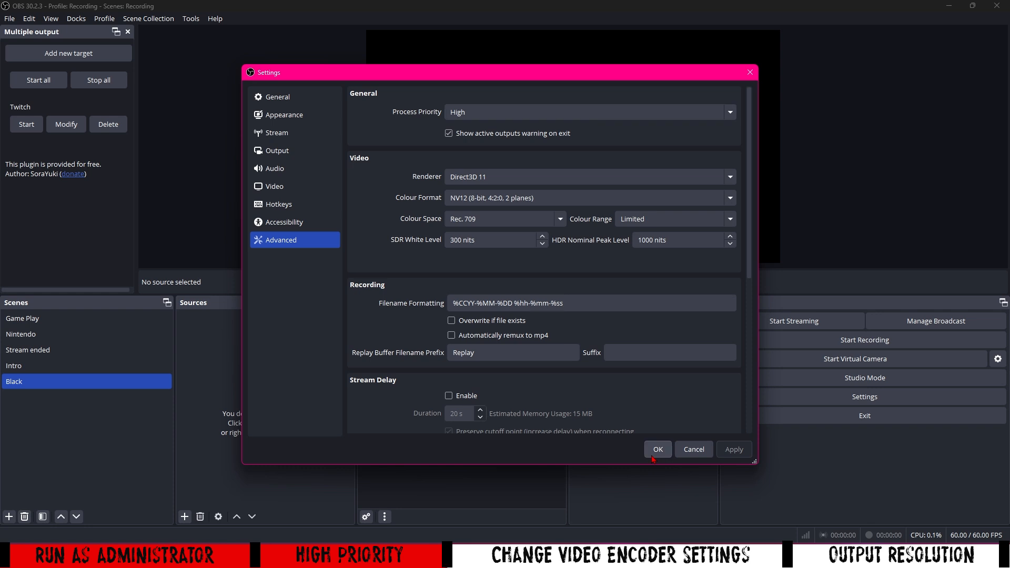
pyautogui.click(656, 449)
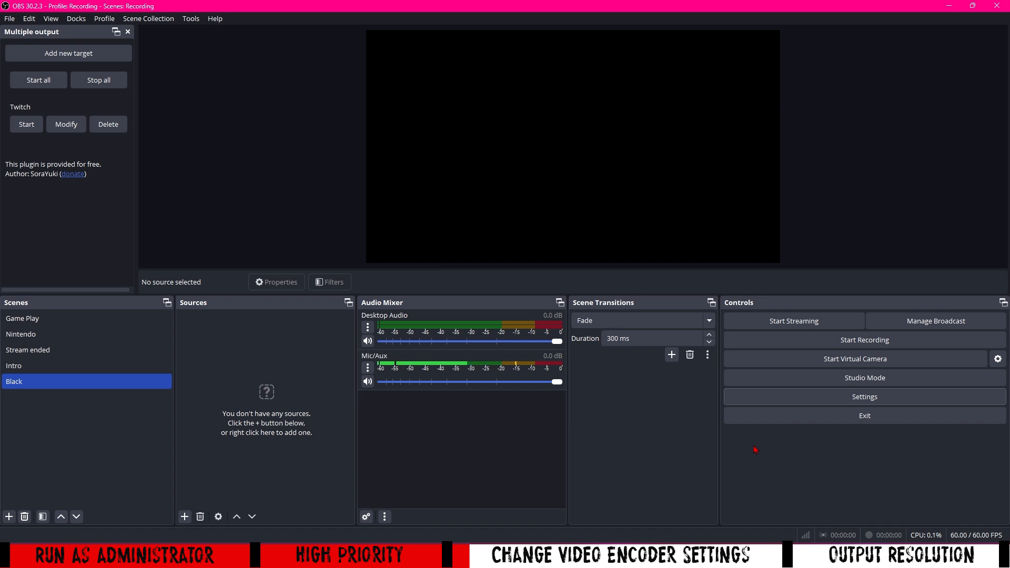
pyautogui.moveTo(895, 400)
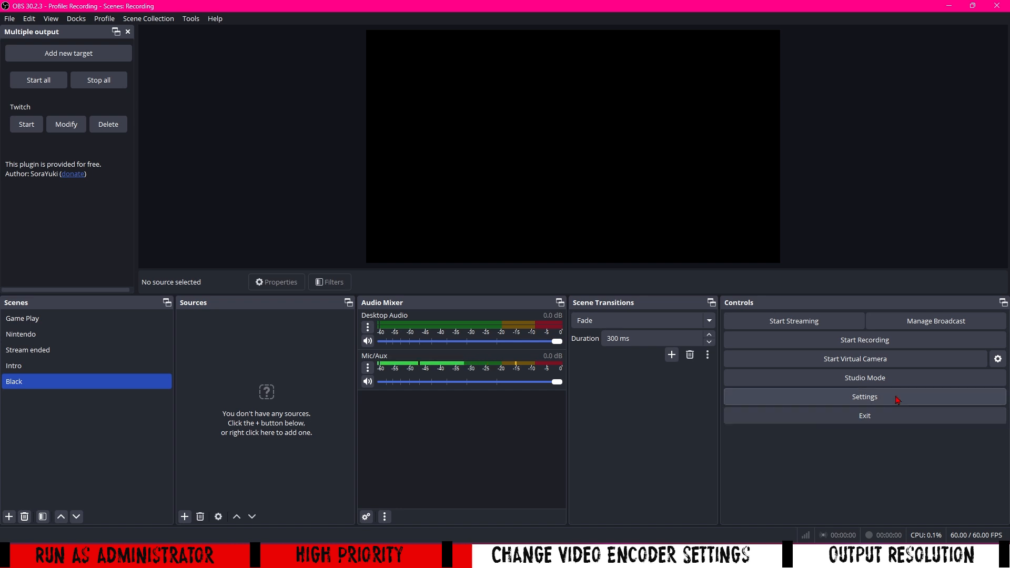
# Step: Open the Output settings page showing the NVIDIA NVENC H.264 streaming encoder
pyautogui.click(863, 396)
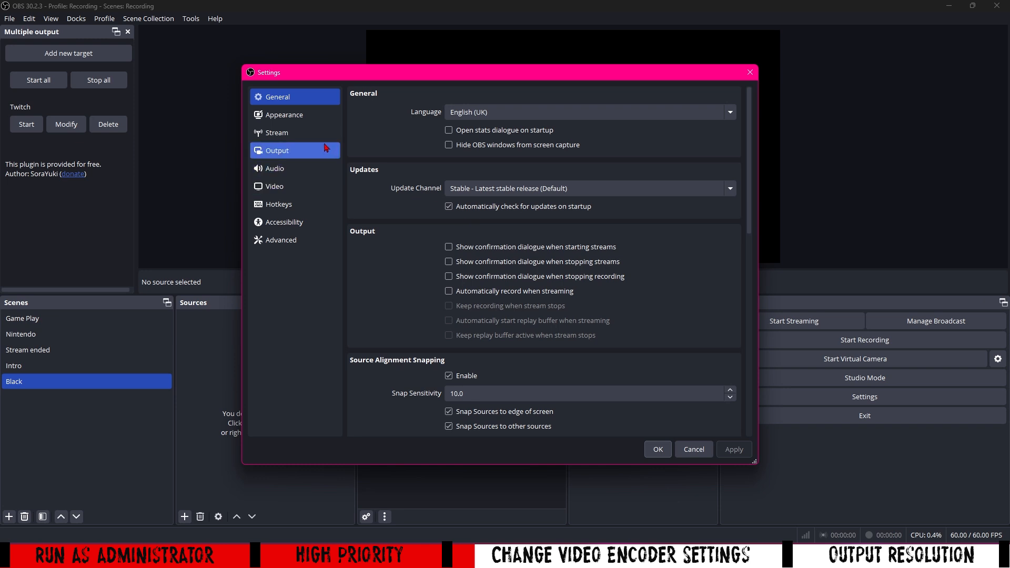
pyautogui.moveTo(288, 150)
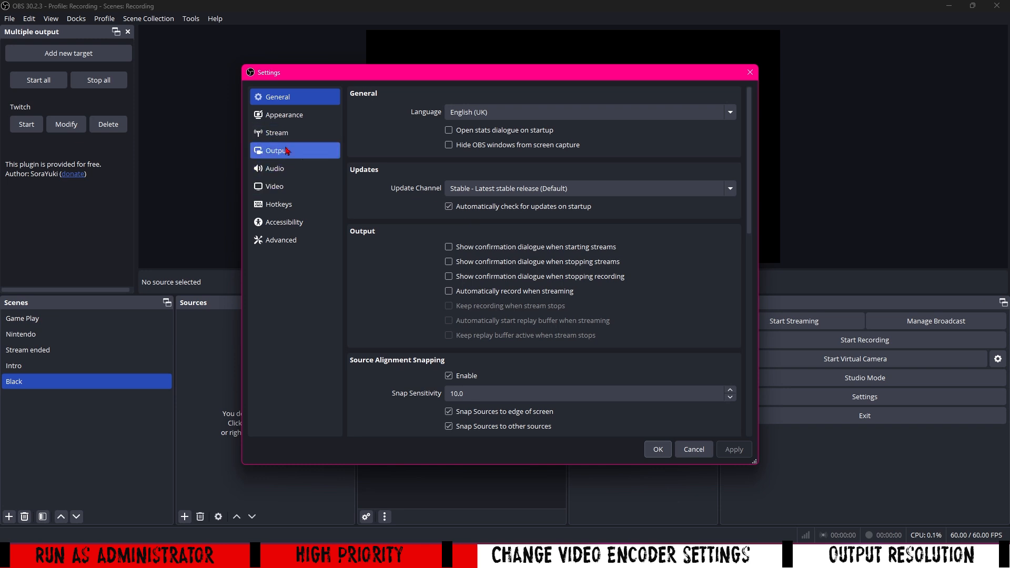
pyautogui.click(277, 150)
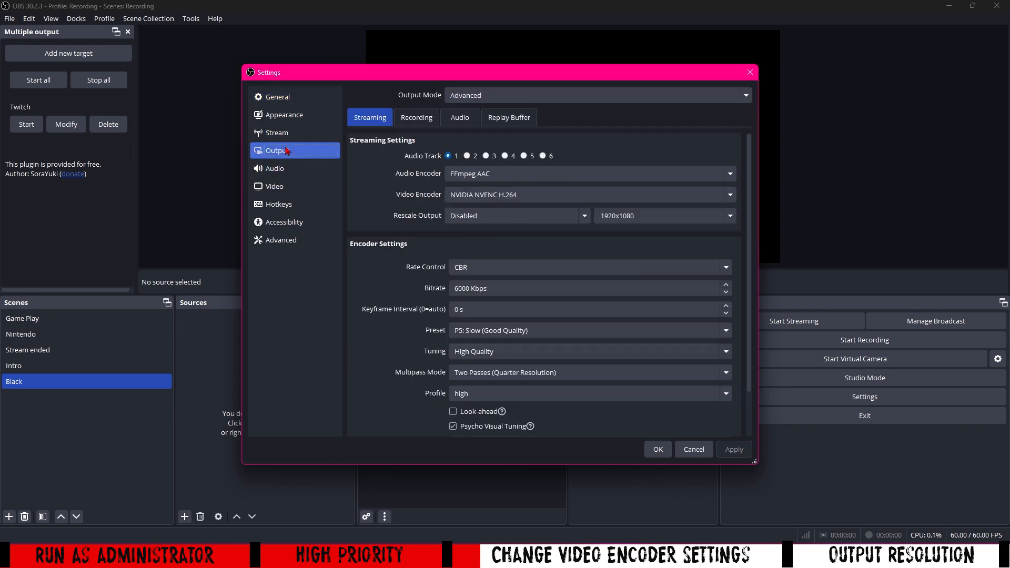
pyautogui.moveTo(416, 117)
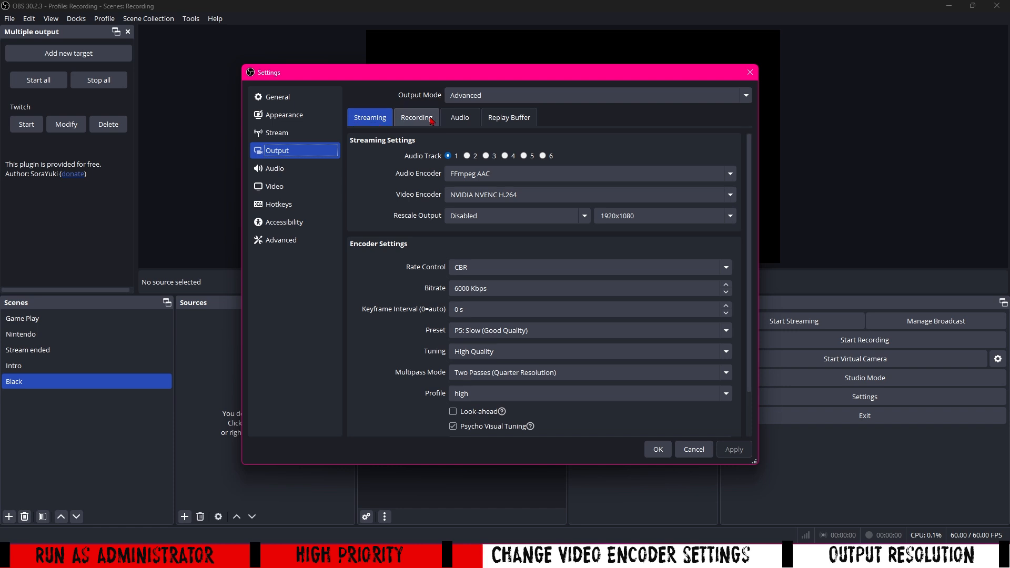
pyautogui.moveTo(416, 128)
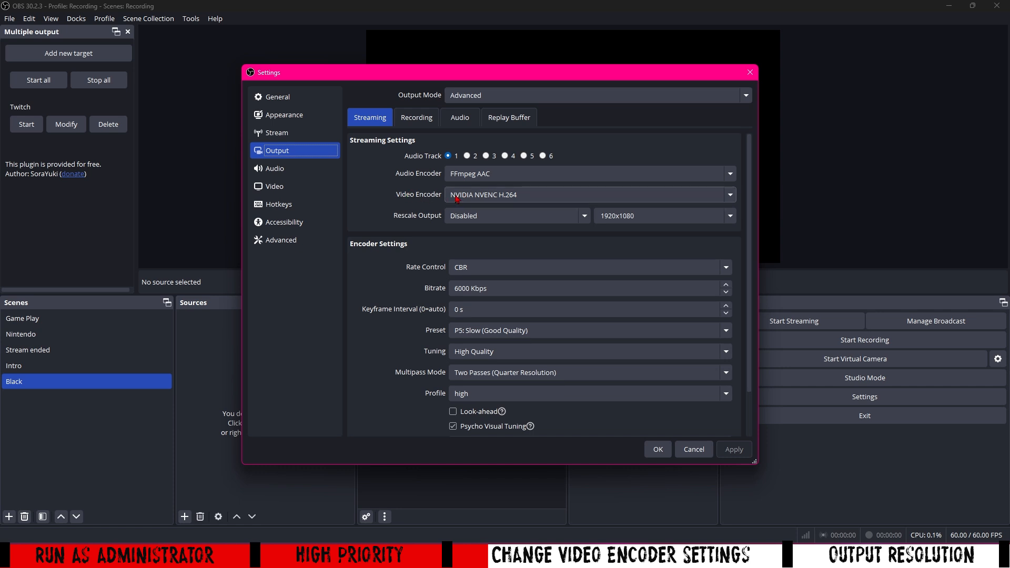
pyautogui.moveTo(421, 203)
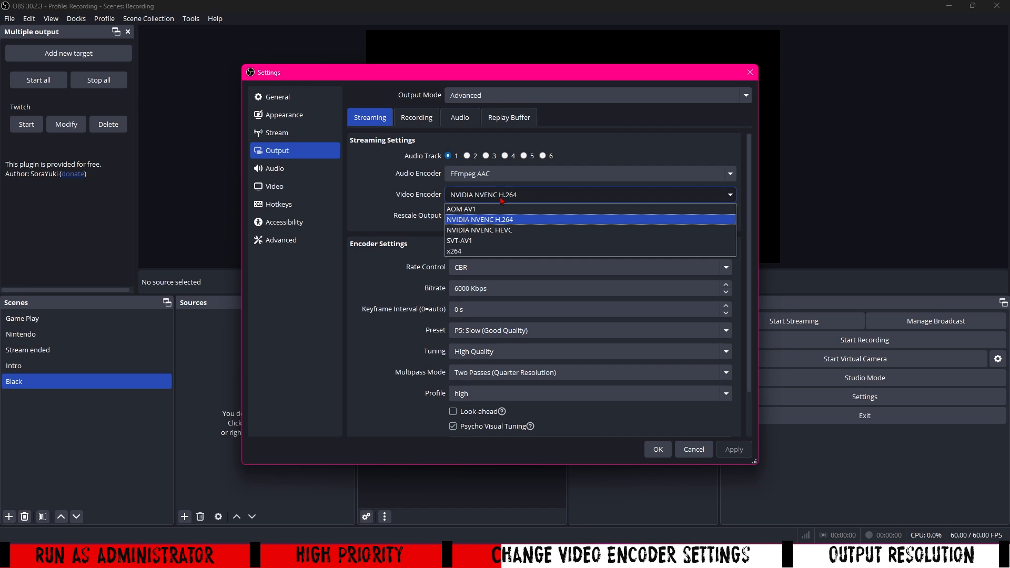
pyautogui.moveTo(467, 222)
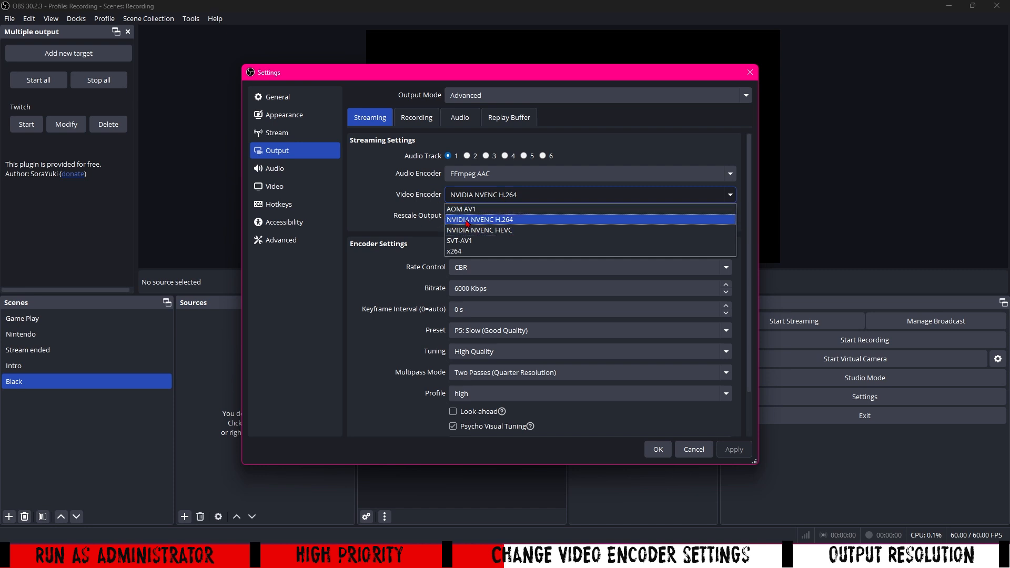
pyautogui.moveTo(509, 227)
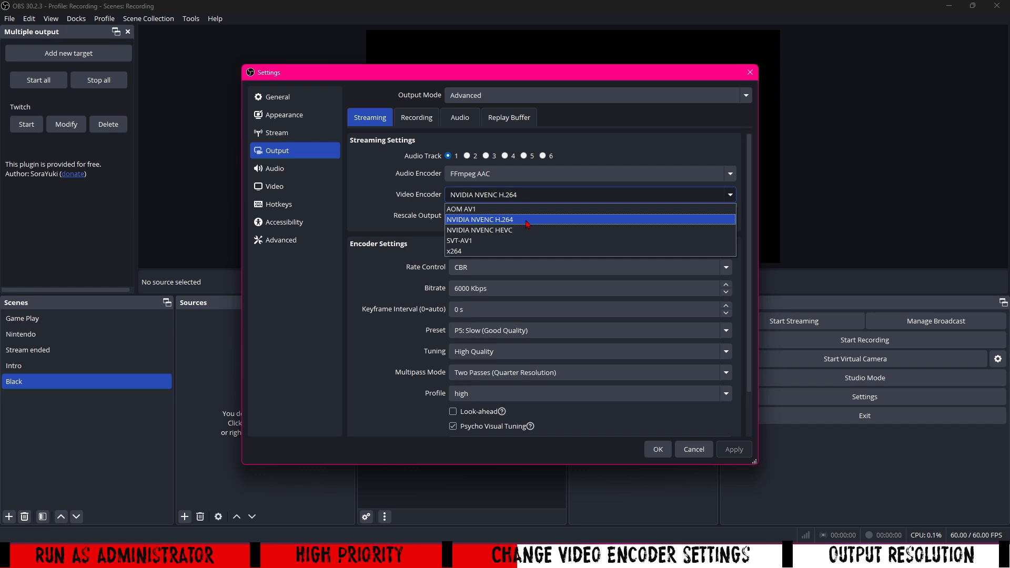
pyautogui.moveTo(521, 247)
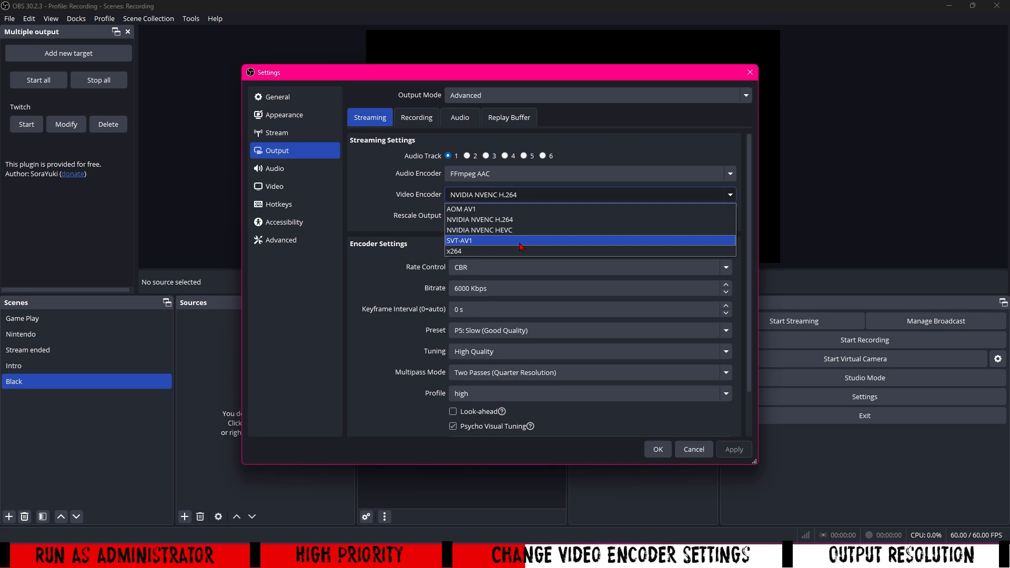
pyautogui.moveTo(494, 252)
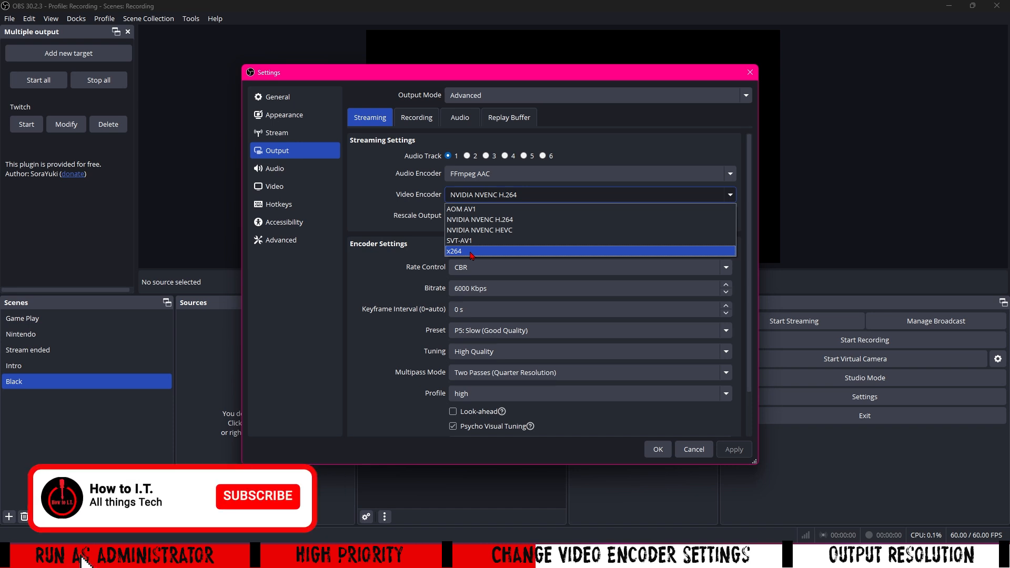
pyautogui.click(257, 496)
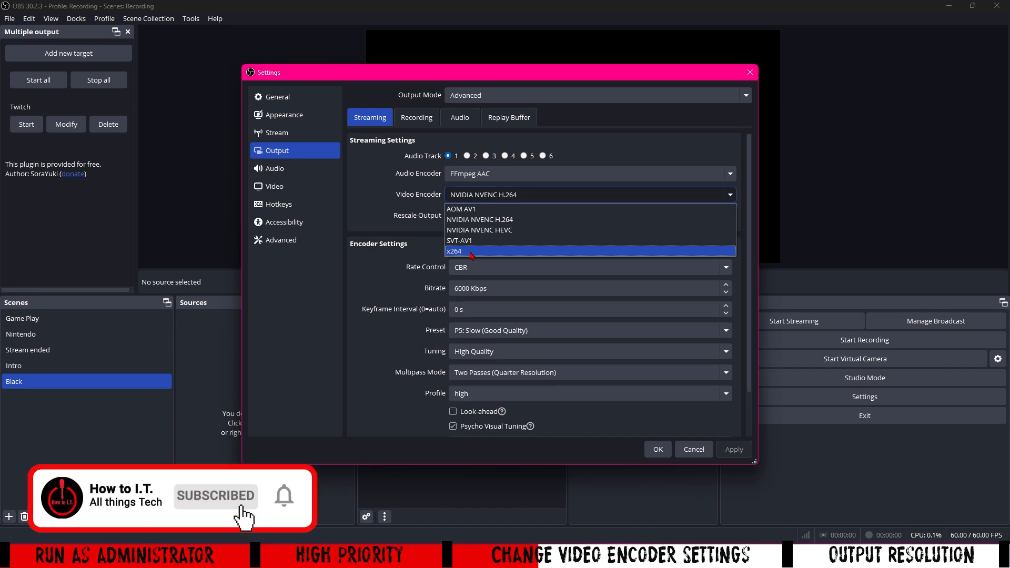
pyautogui.moveTo(328, 528)
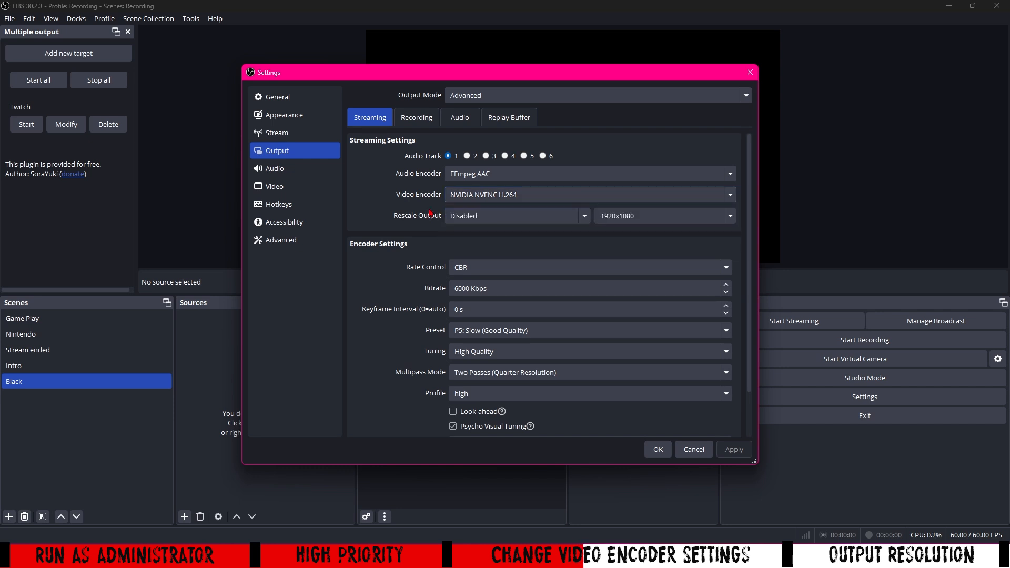
pyautogui.moveTo(458, 197)
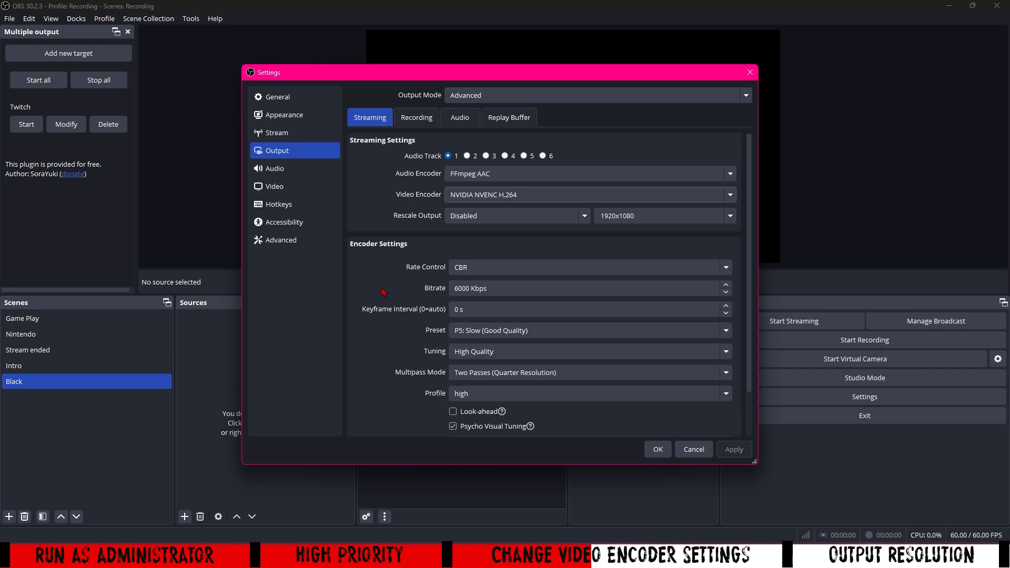
pyautogui.click(416, 118)
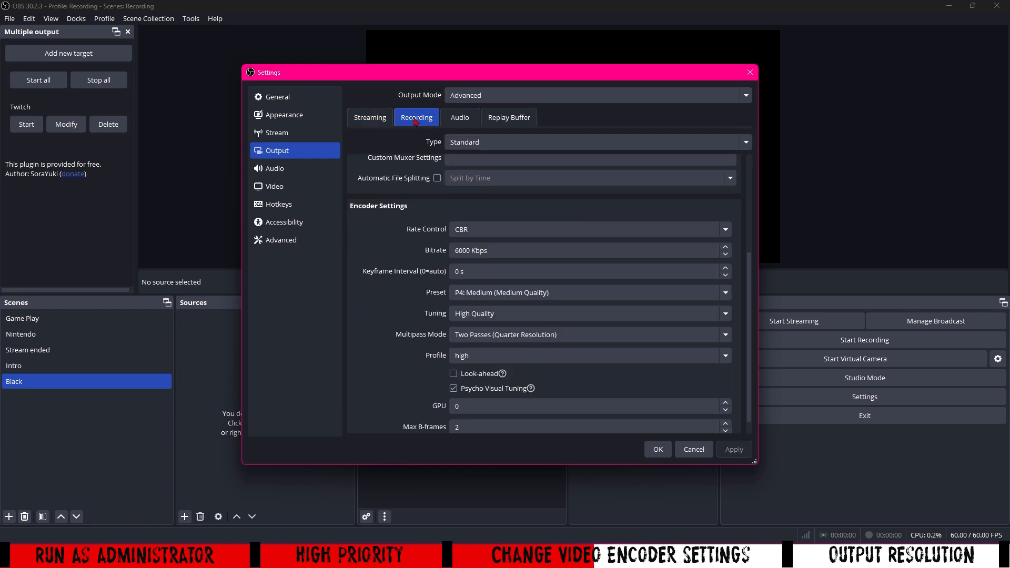
pyautogui.scroll(3)
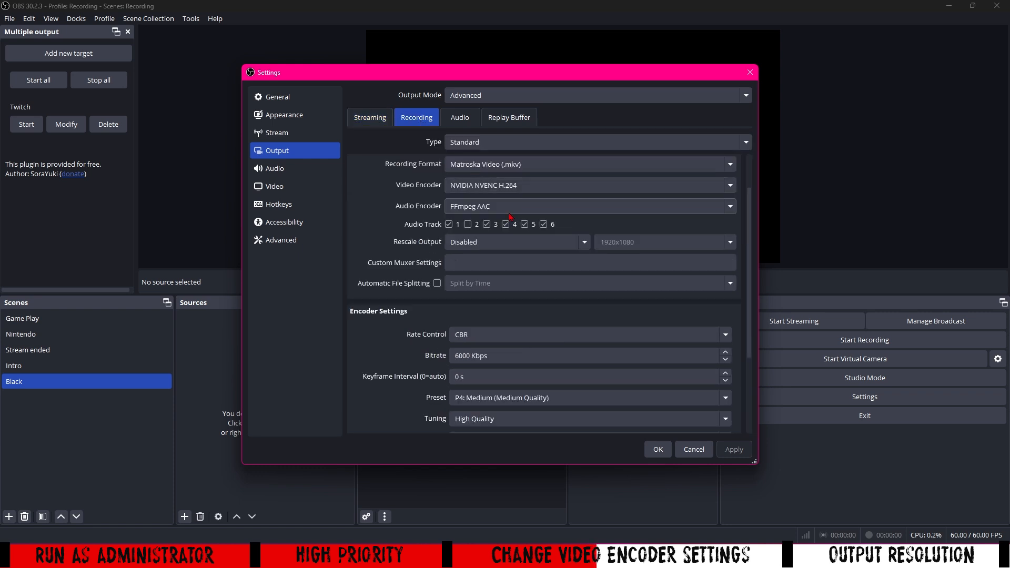
pyautogui.moveTo(470, 191)
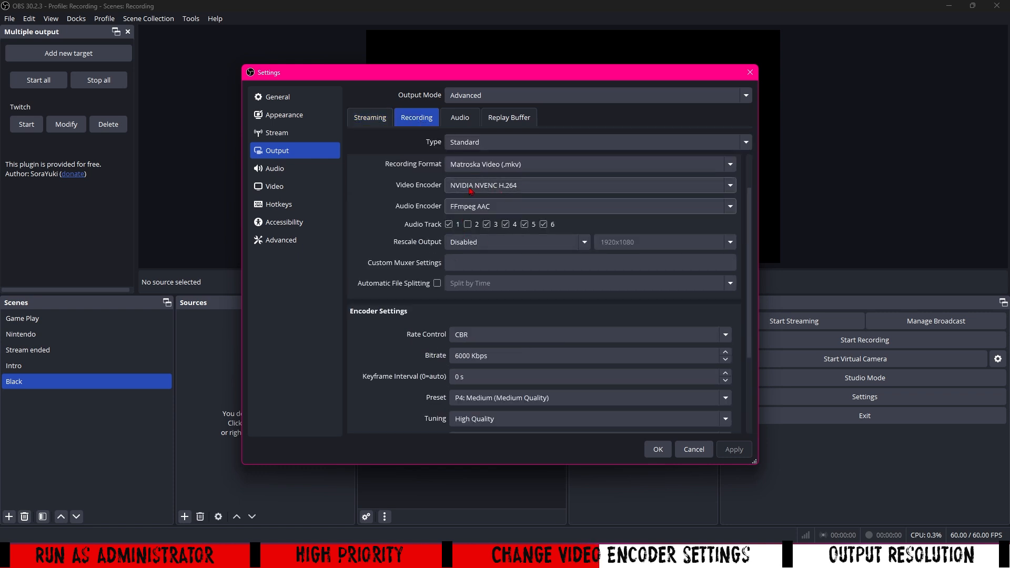
pyautogui.moveTo(508, 198)
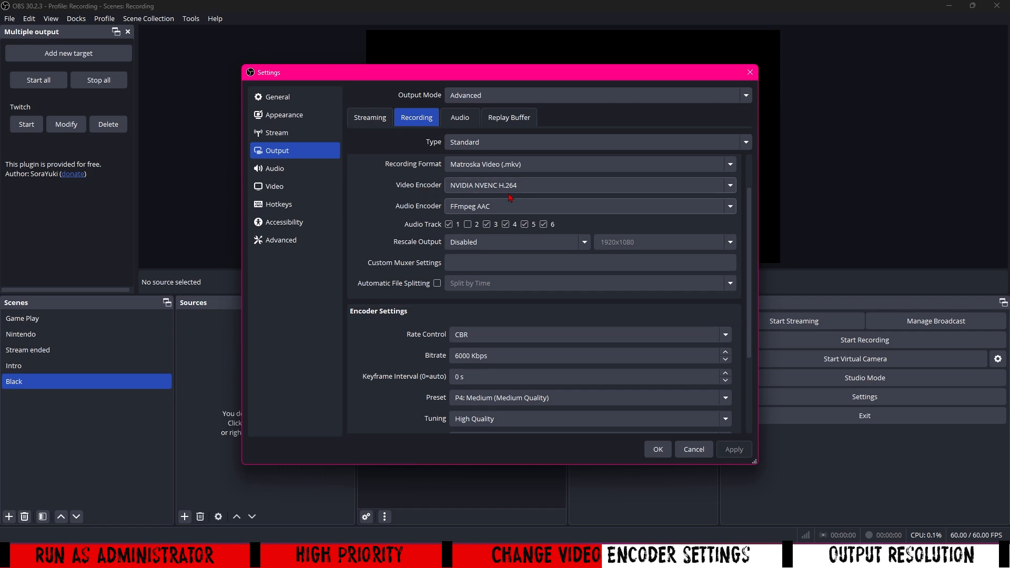
pyautogui.moveTo(465, 192)
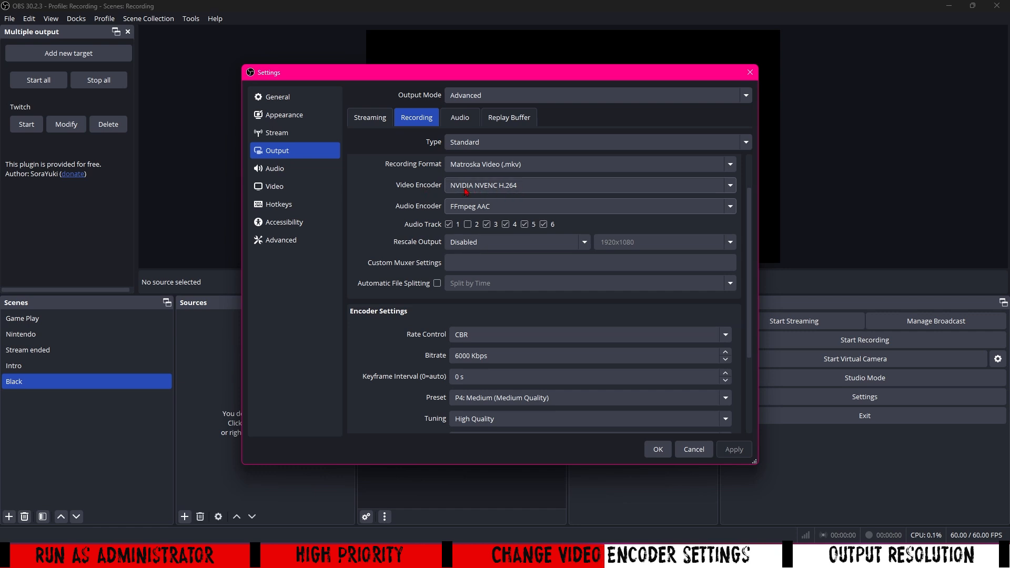
pyautogui.moveTo(515, 195)
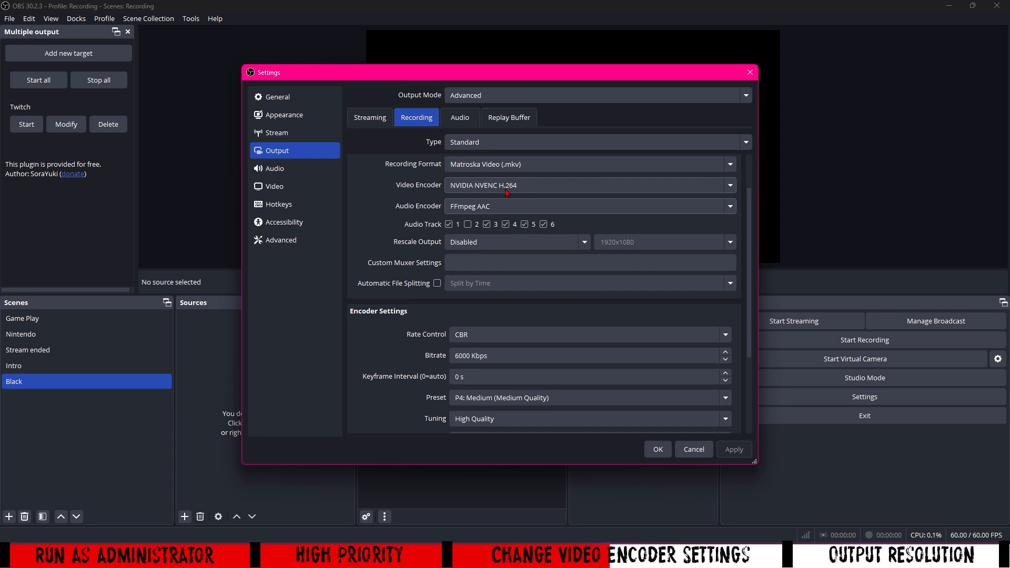
pyautogui.moveTo(513, 195)
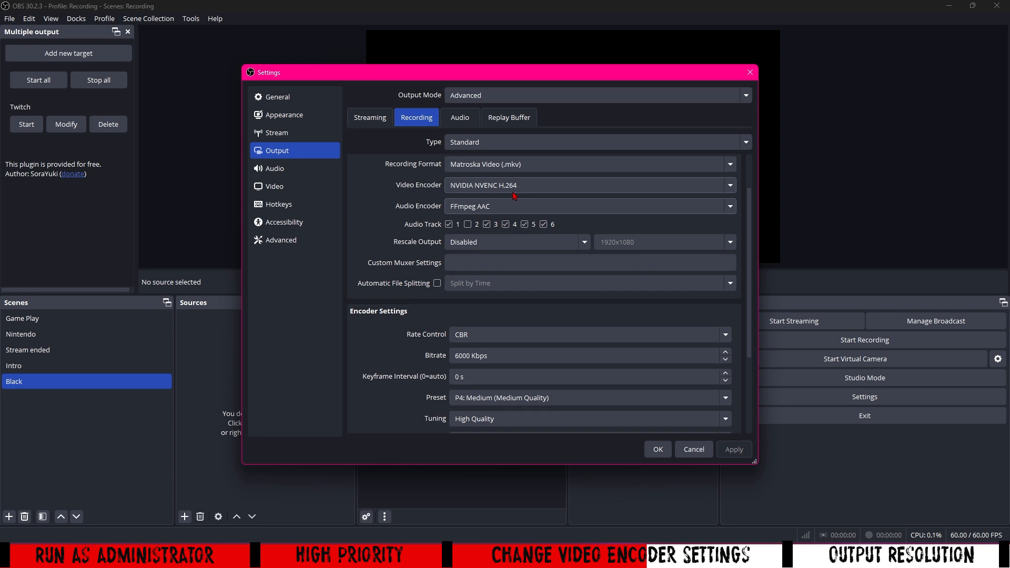
pyautogui.click(580, 355)
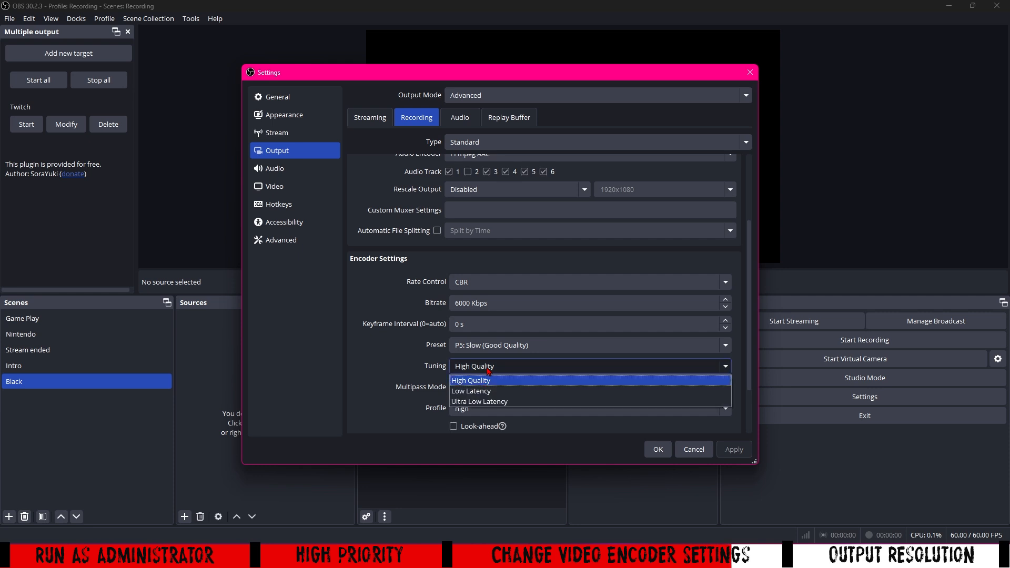
pyautogui.moveTo(478, 401)
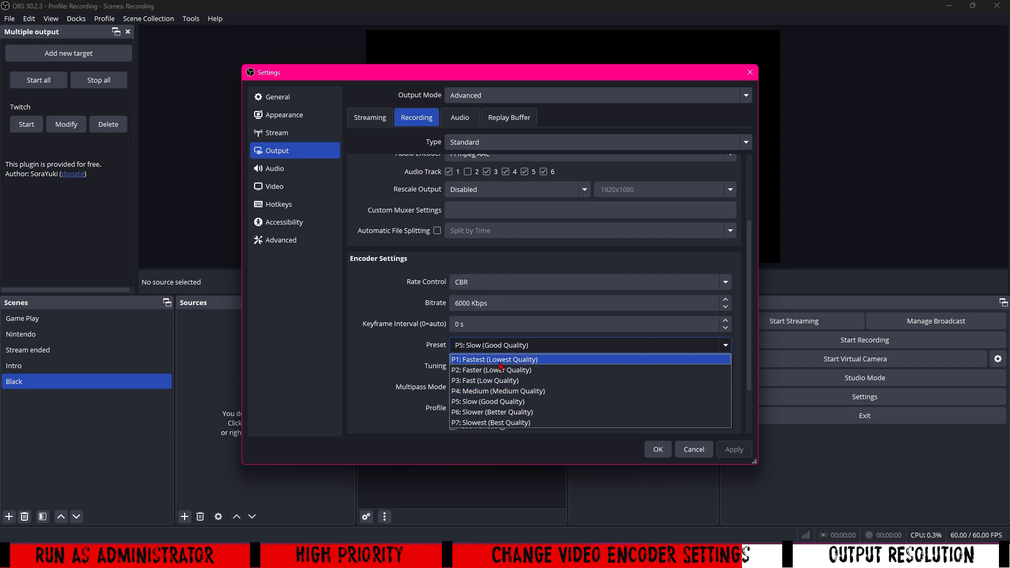
pyautogui.moveTo(499, 380)
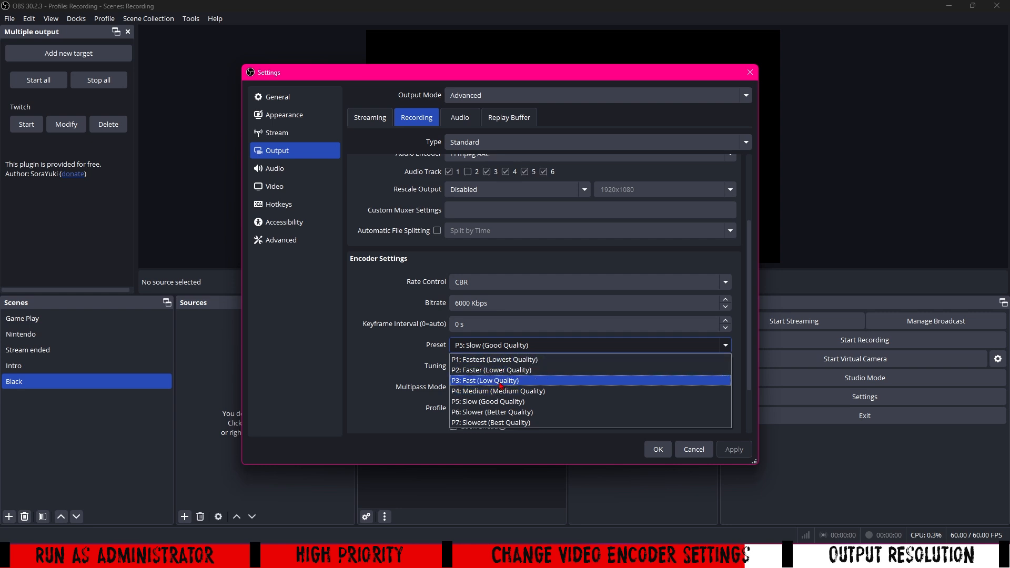
pyautogui.moveTo(496, 401)
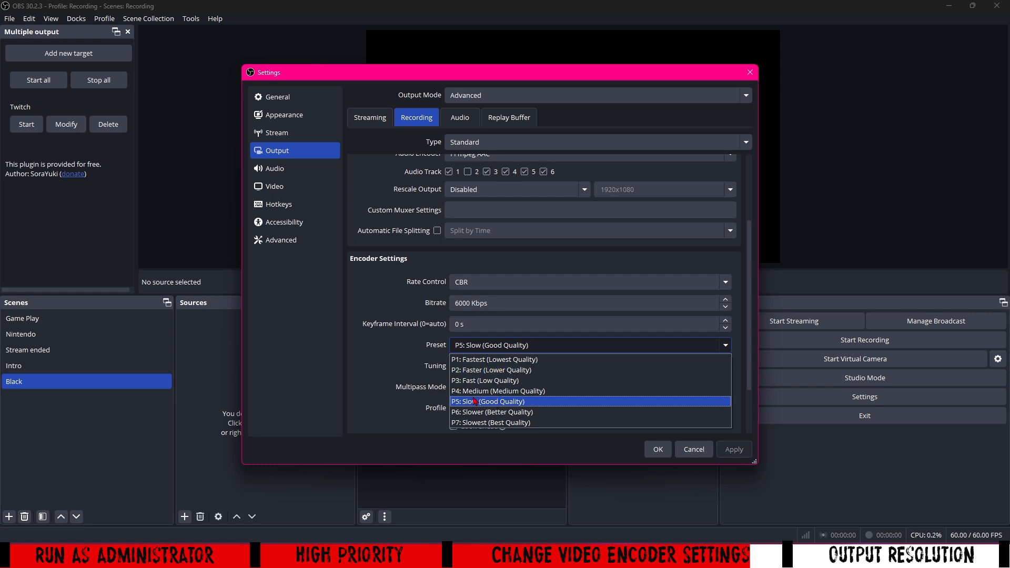
pyautogui.moveTo(499, 390)
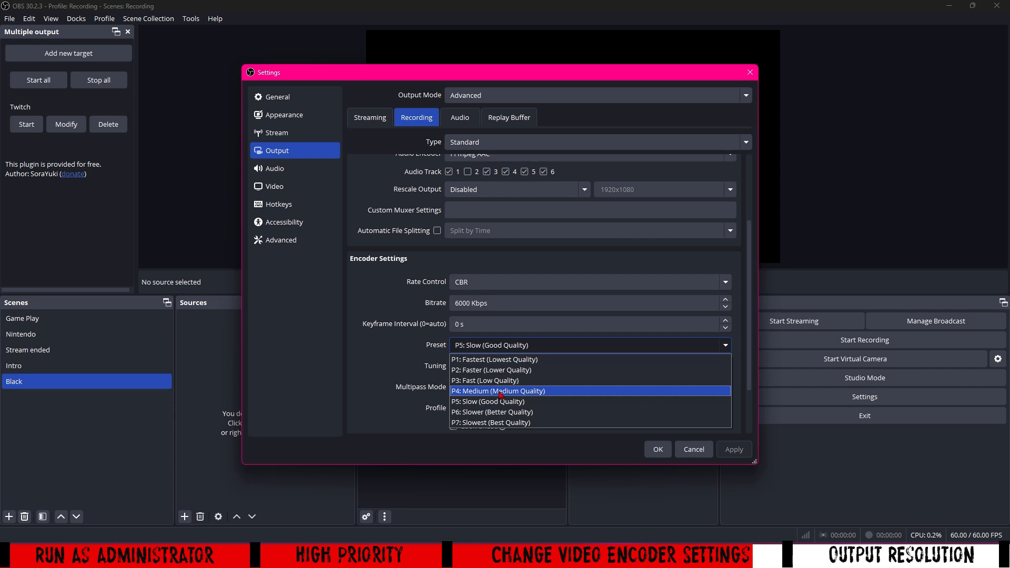
pyautogui.moveTo(486, 379)
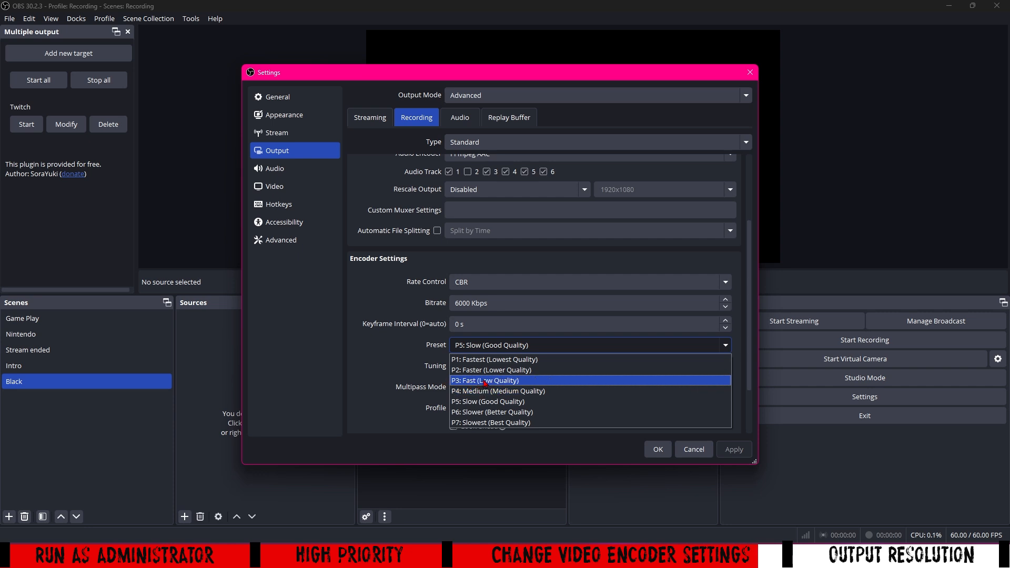
pyautogui.moveTo(480, 391)
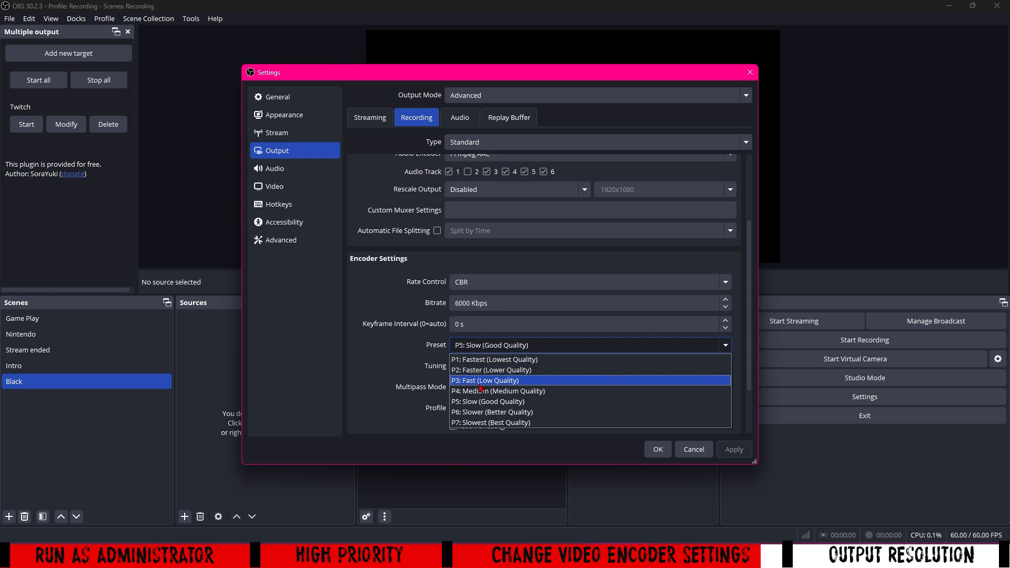
pyautogui.moveTo(488, 401)
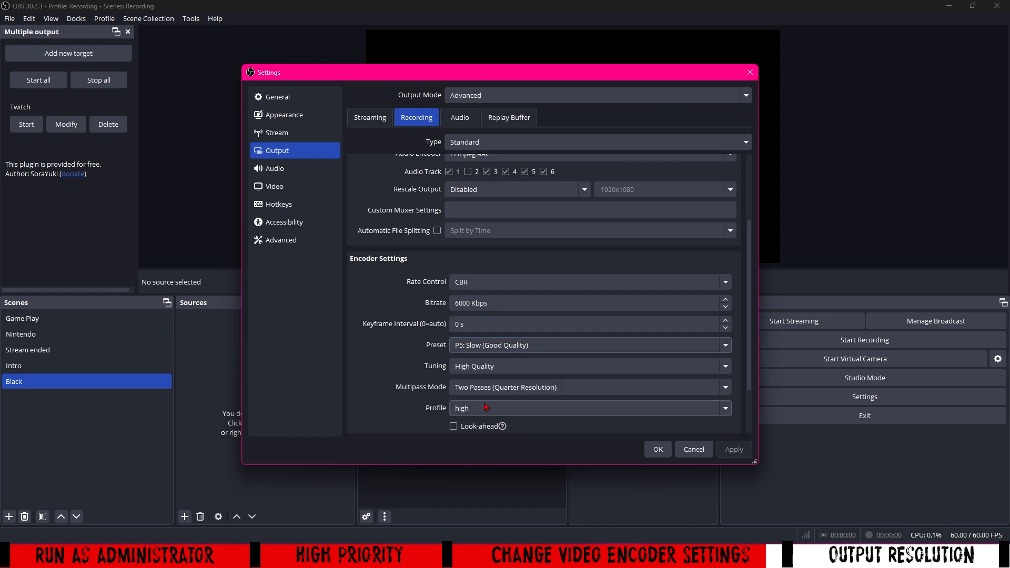
pyautogui.moveTo(406, 361)
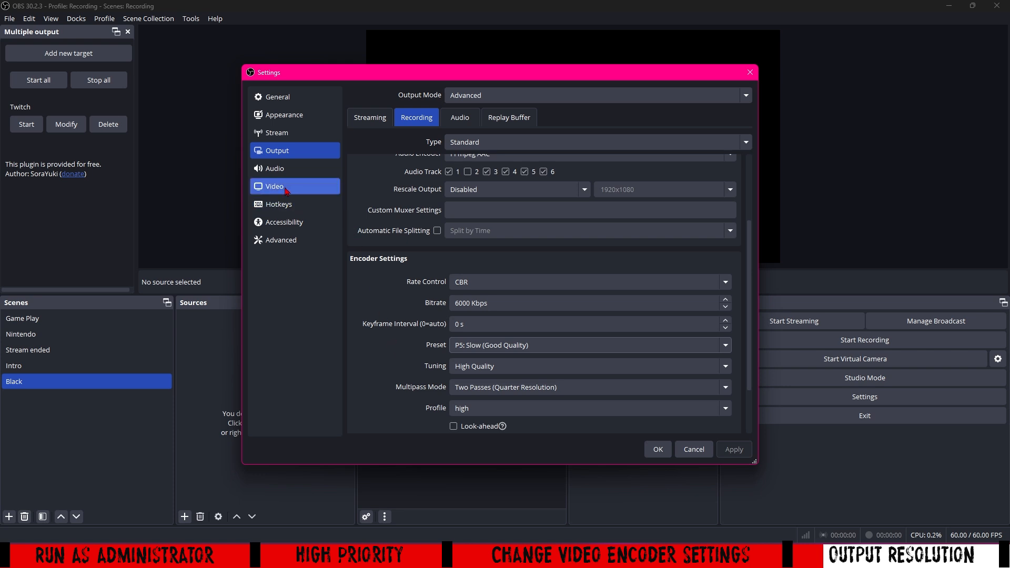
# Step: Review the Video page's 1920x1080 output resolution list without changing it
pyautogui.click(275, 186)
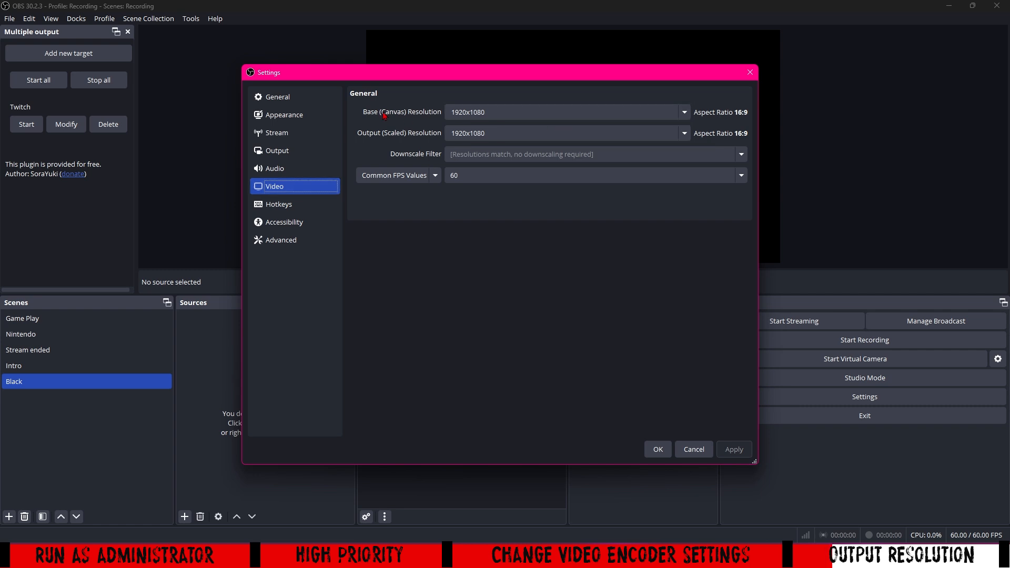
pyautogui.click(560, 112)
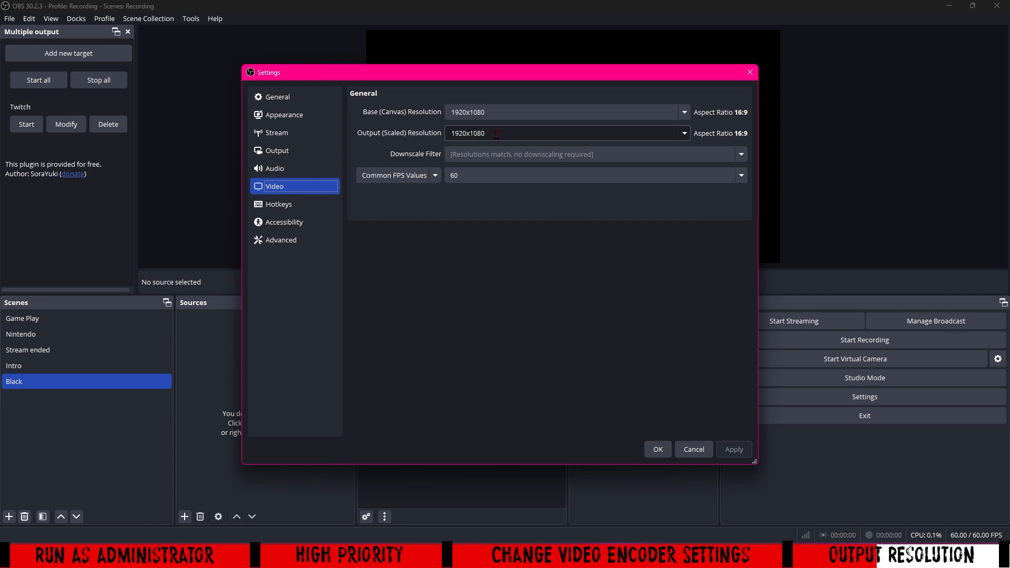
pyautogui.click(684, 133)
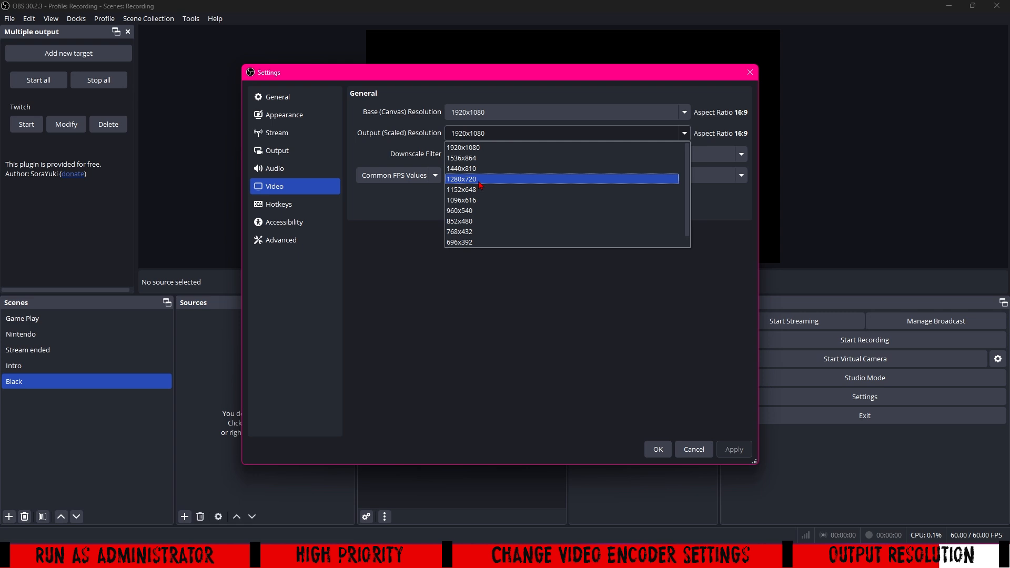
pyautogui.moveTo(488, 180)
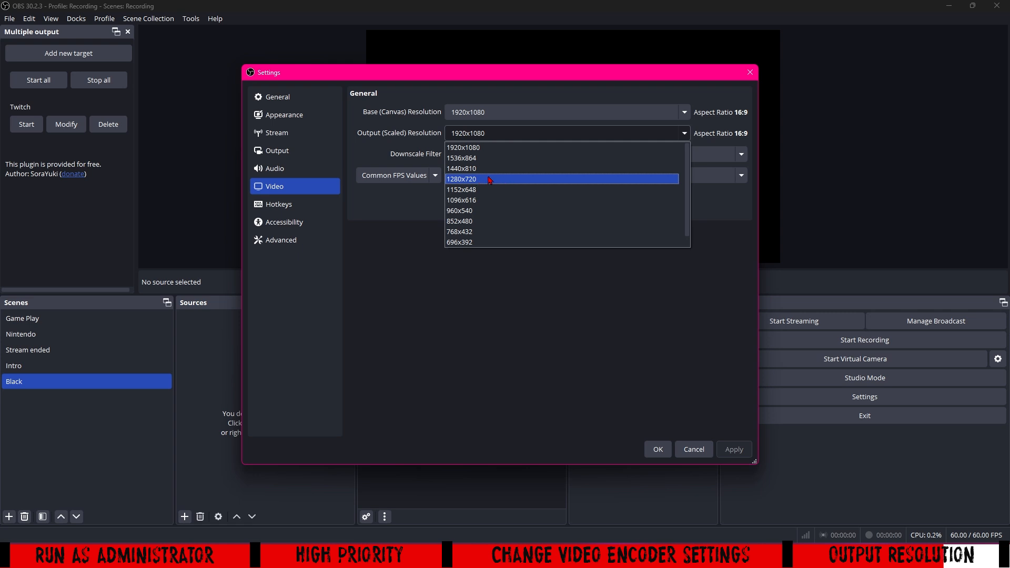
pyautogui.moveTo(502, 180)
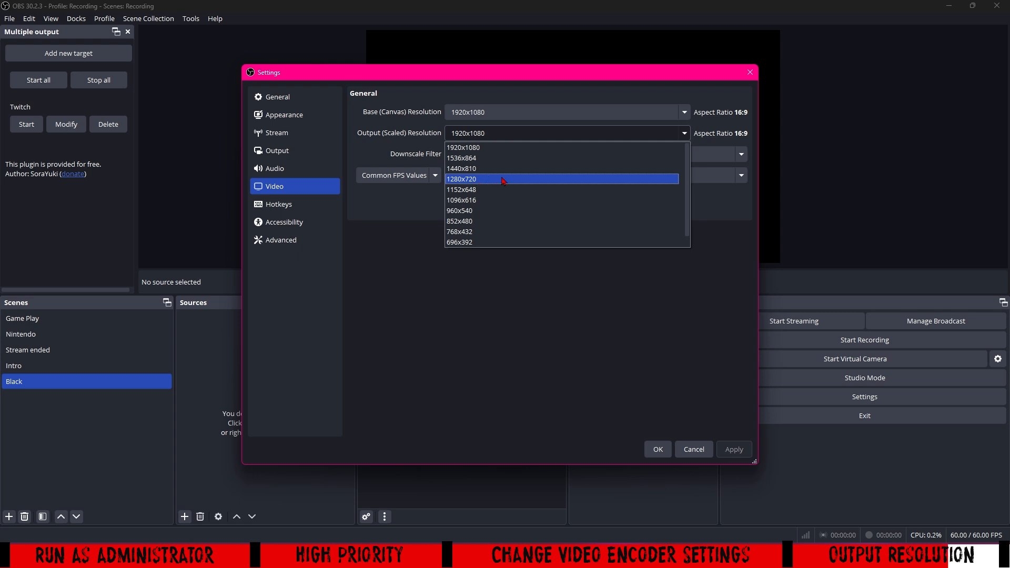
pyautogui.moveTo(496, 180)
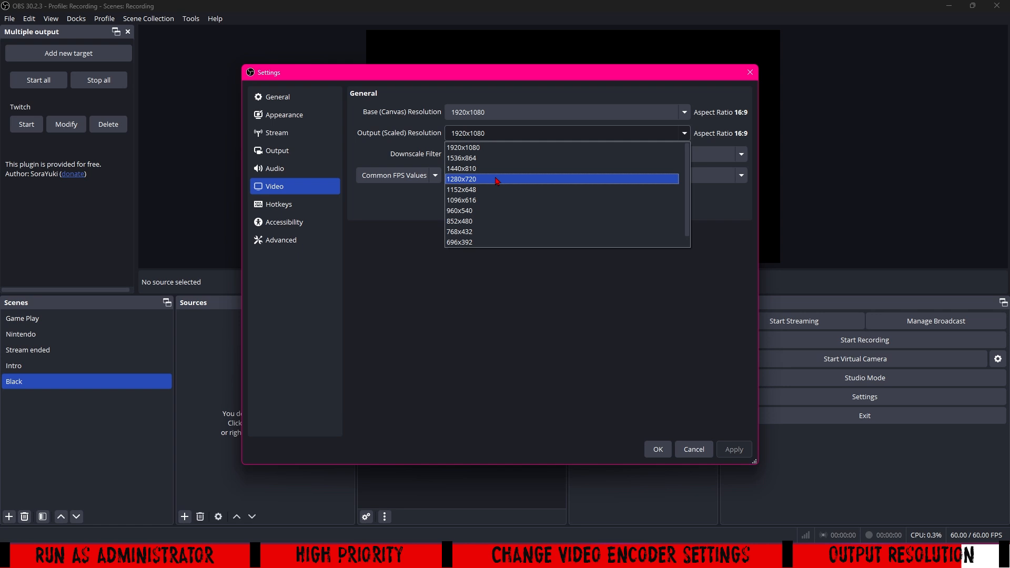
pyautogui.click(463, 147)
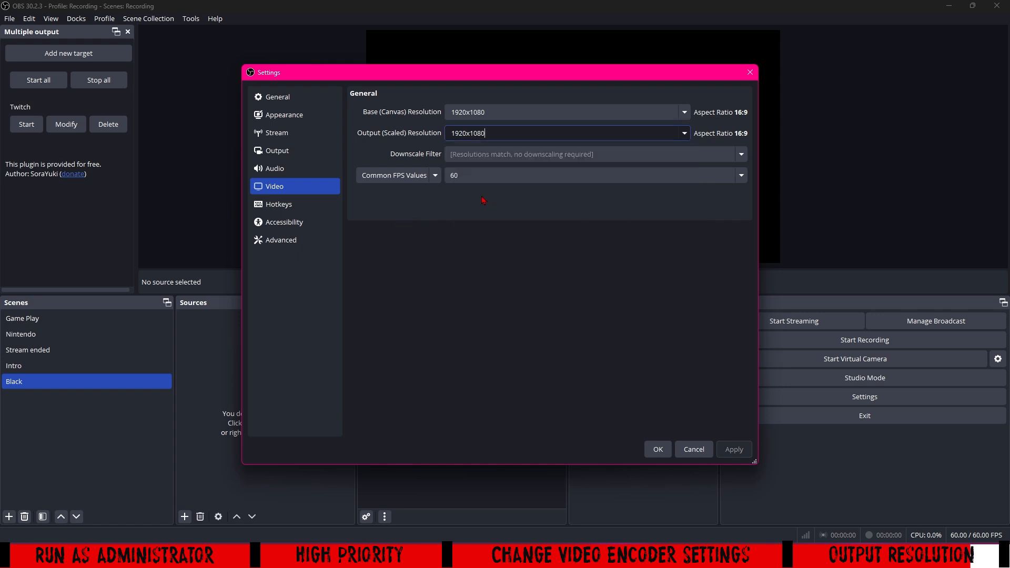
pyautogui.moveTo(424, 192)
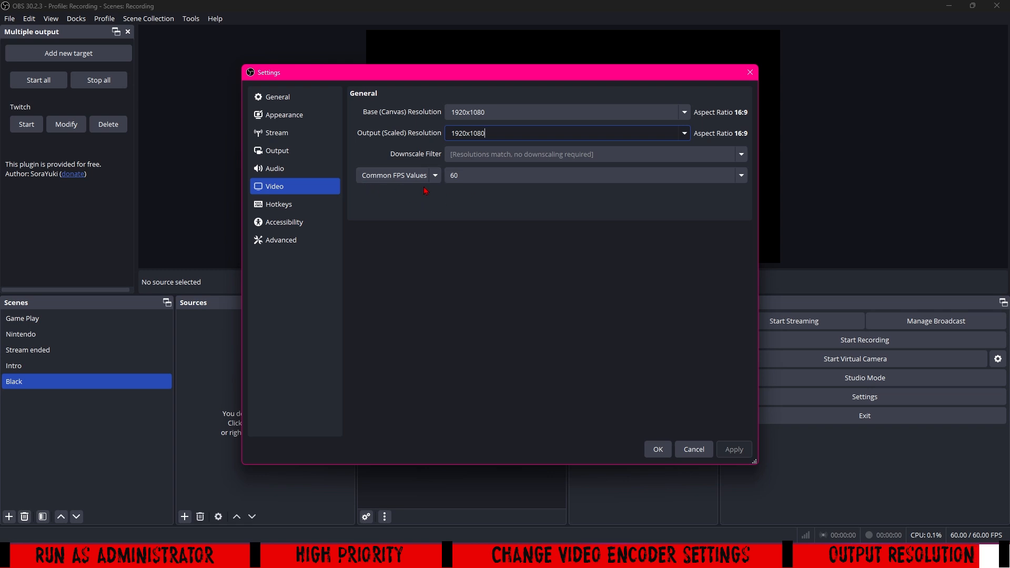
# Step: Choose 30 from the Common FPS Values list instead of 60
pyautogui.click(741, 174)
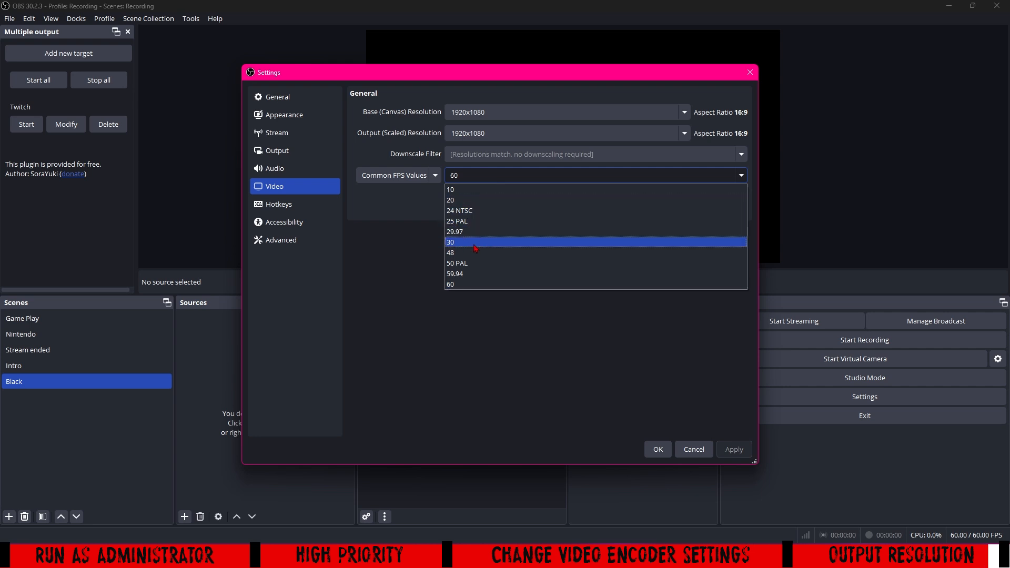
pyautogui.click(451, 241)
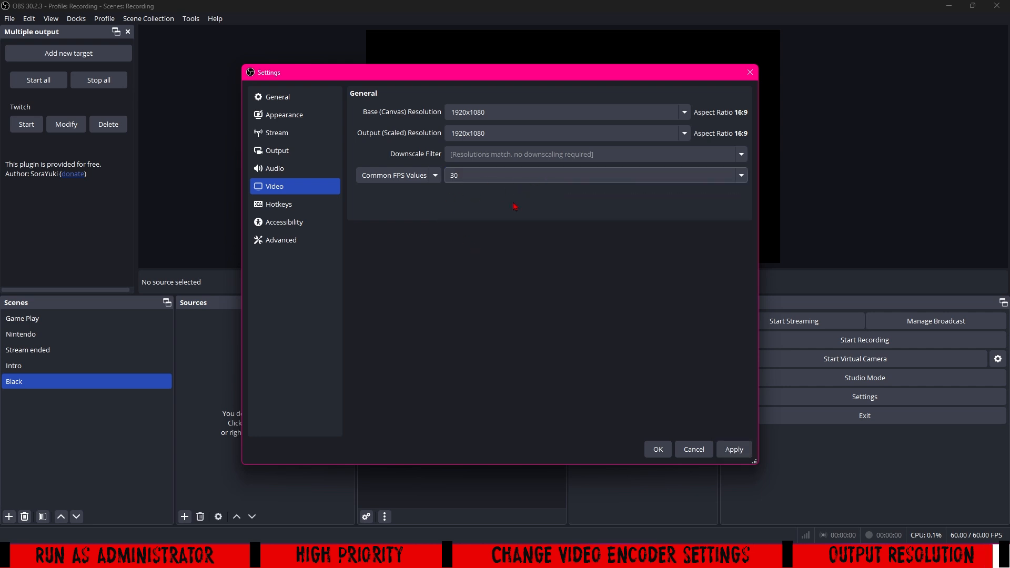